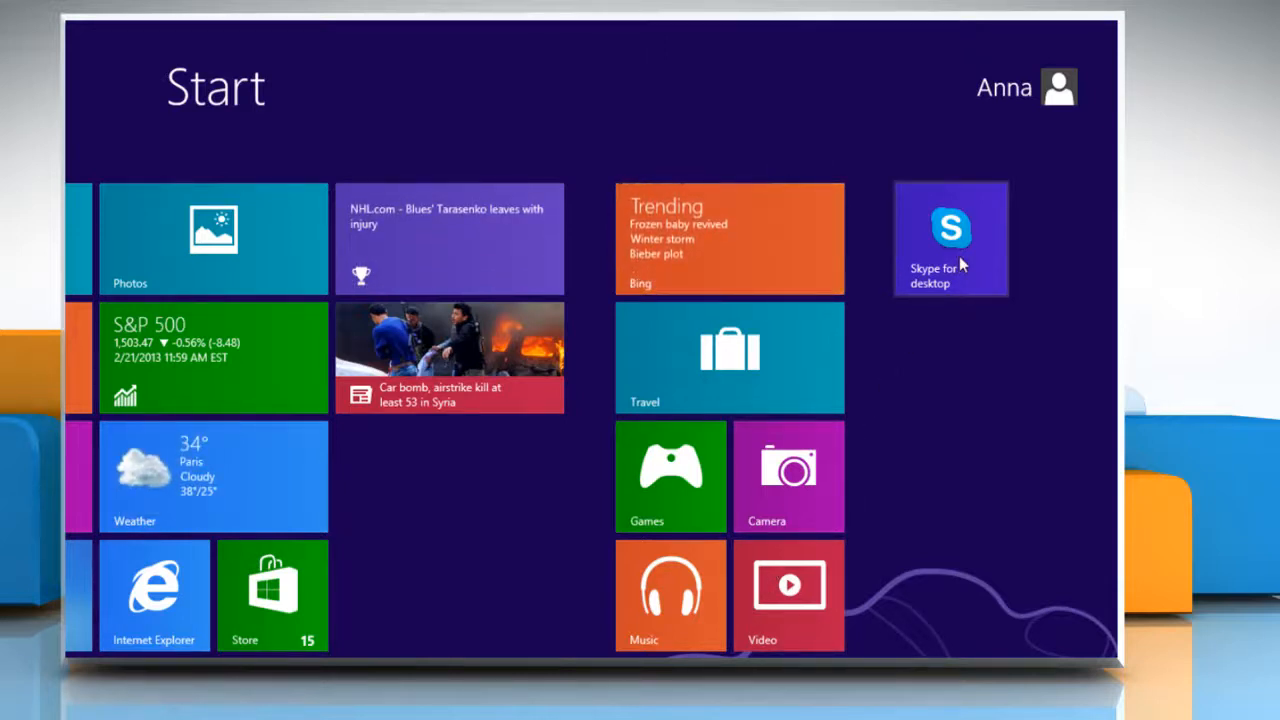
- Launch Skype for desktop from the Windows 8 Start screen
left_click(949, 238)
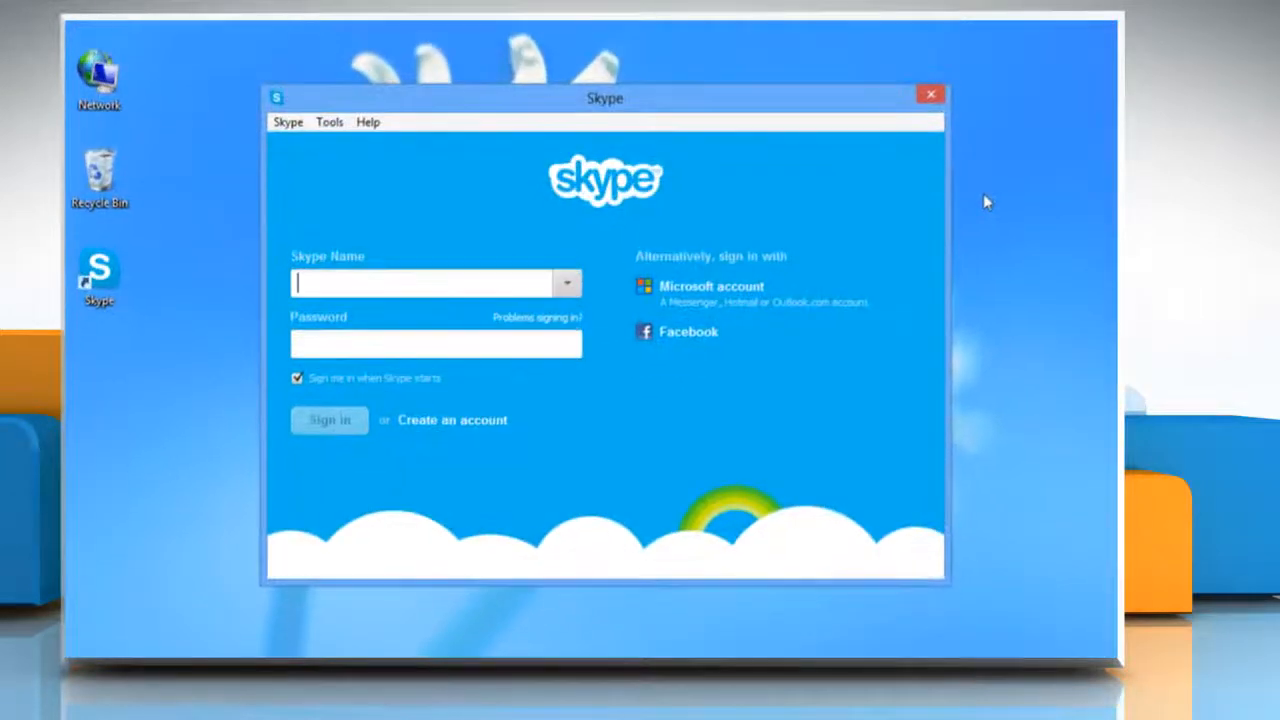
mouse_move(565, 278)
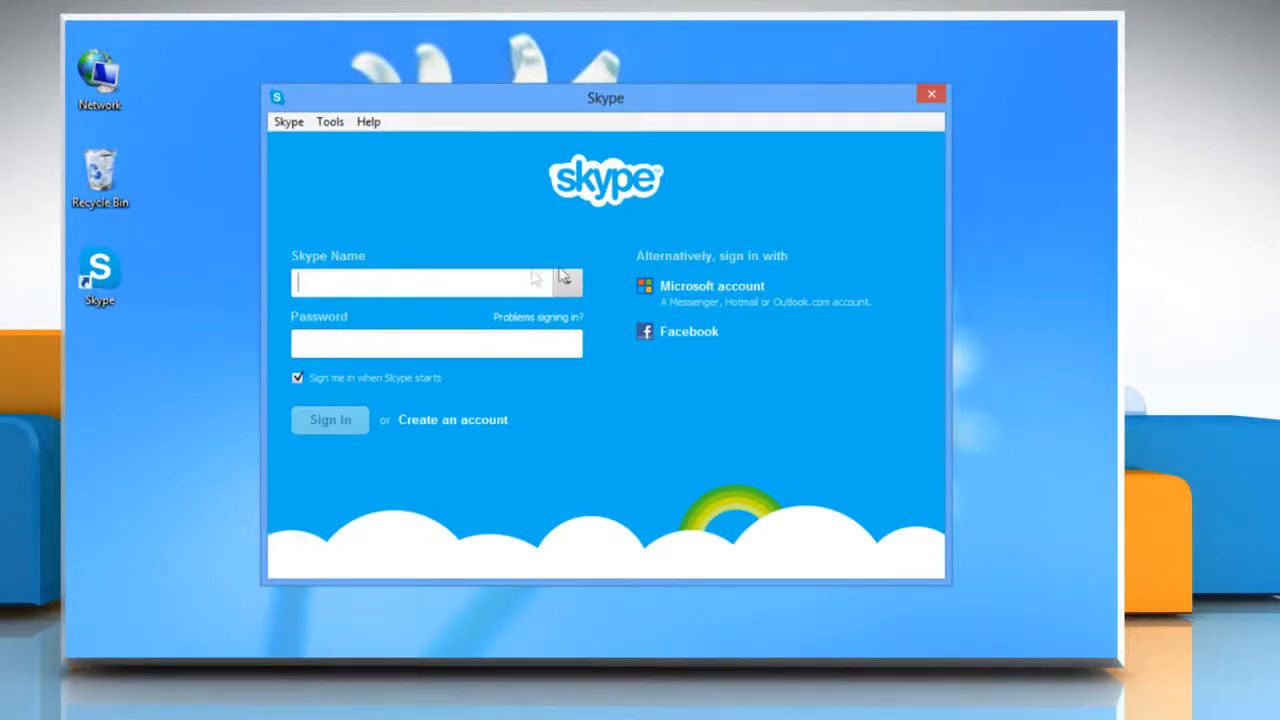
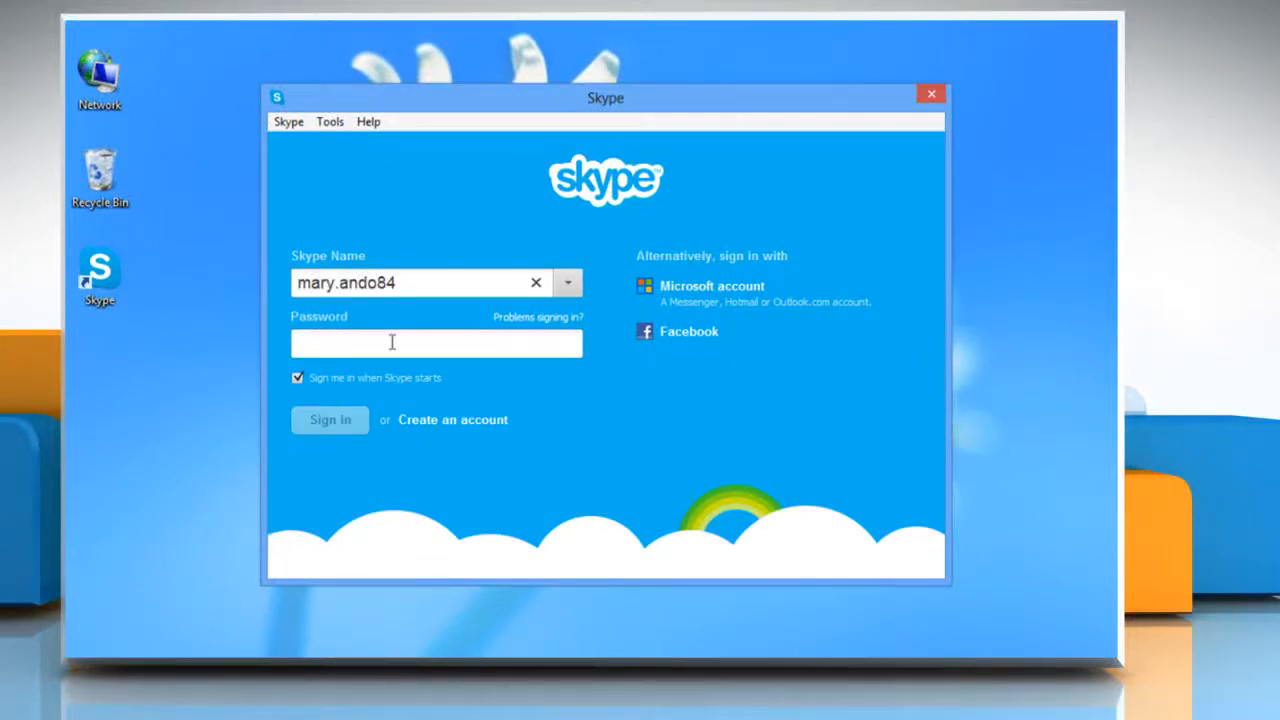
type("password")
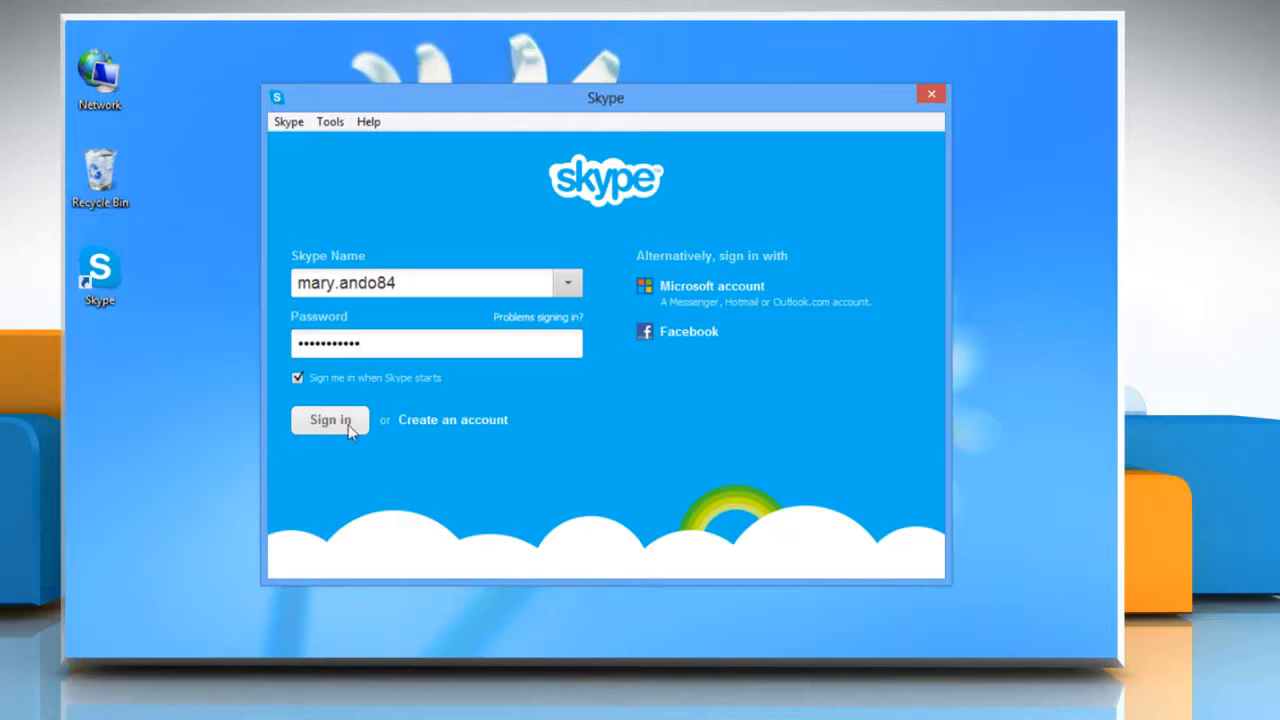
left_click(330, 419)
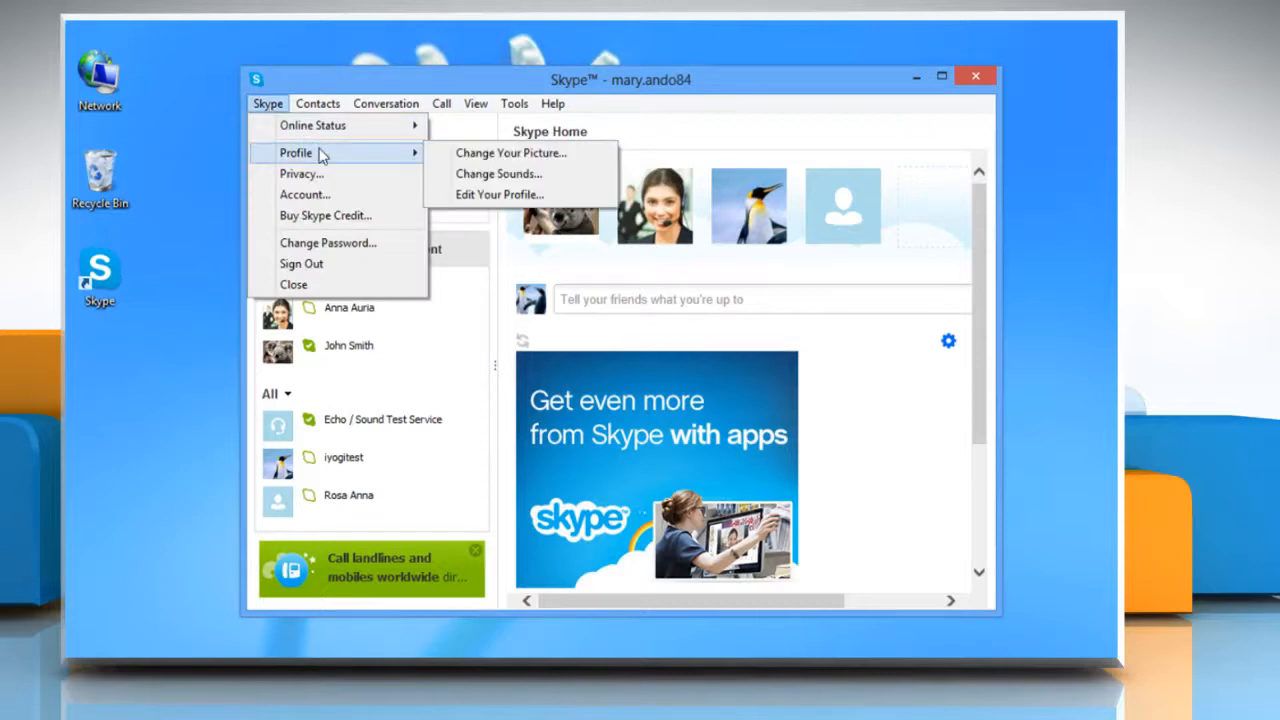
left_click(498, 173)
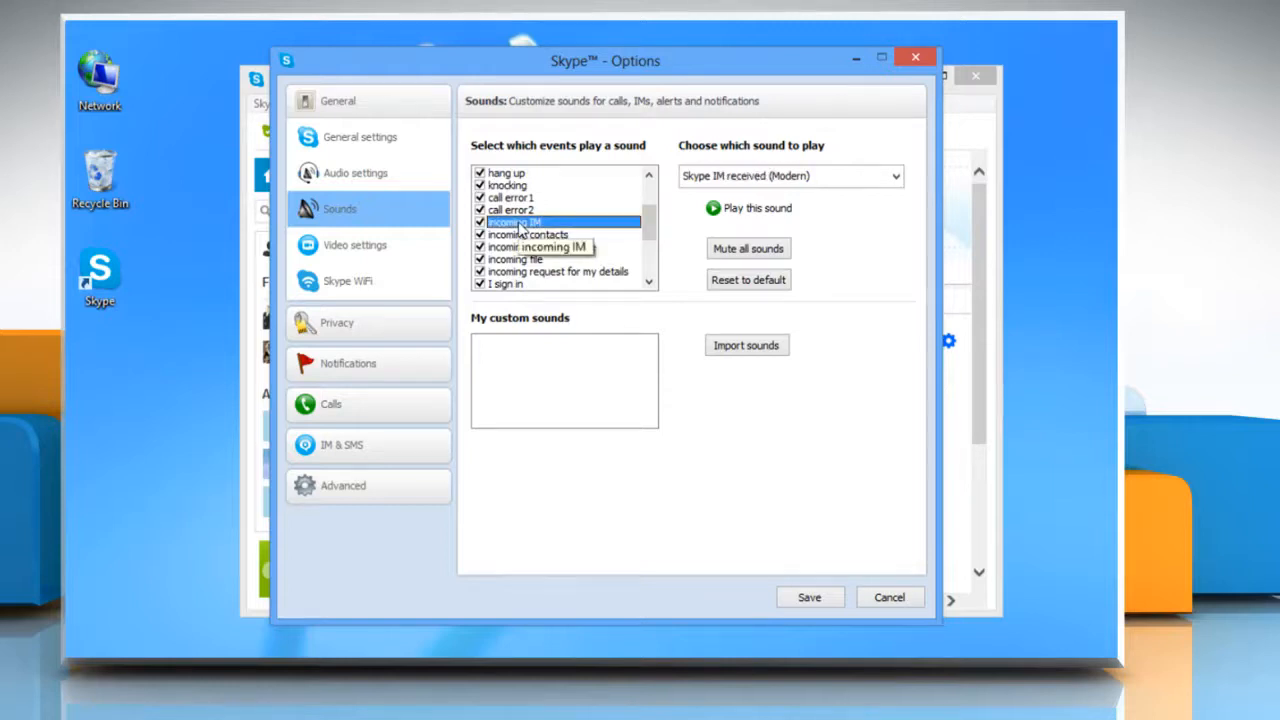
- Give incoming IM the incoming request sound and sending a voice message the message sent sound
left_click(894, 176)
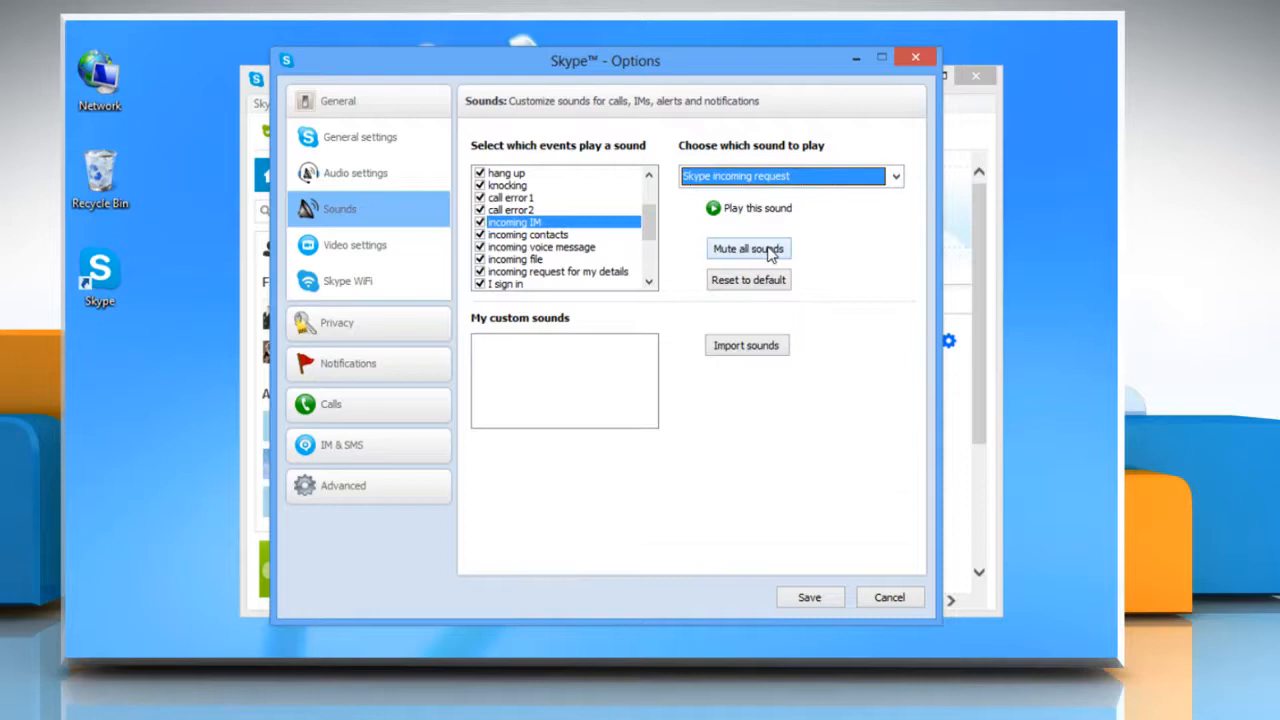
scroll("down", 3)
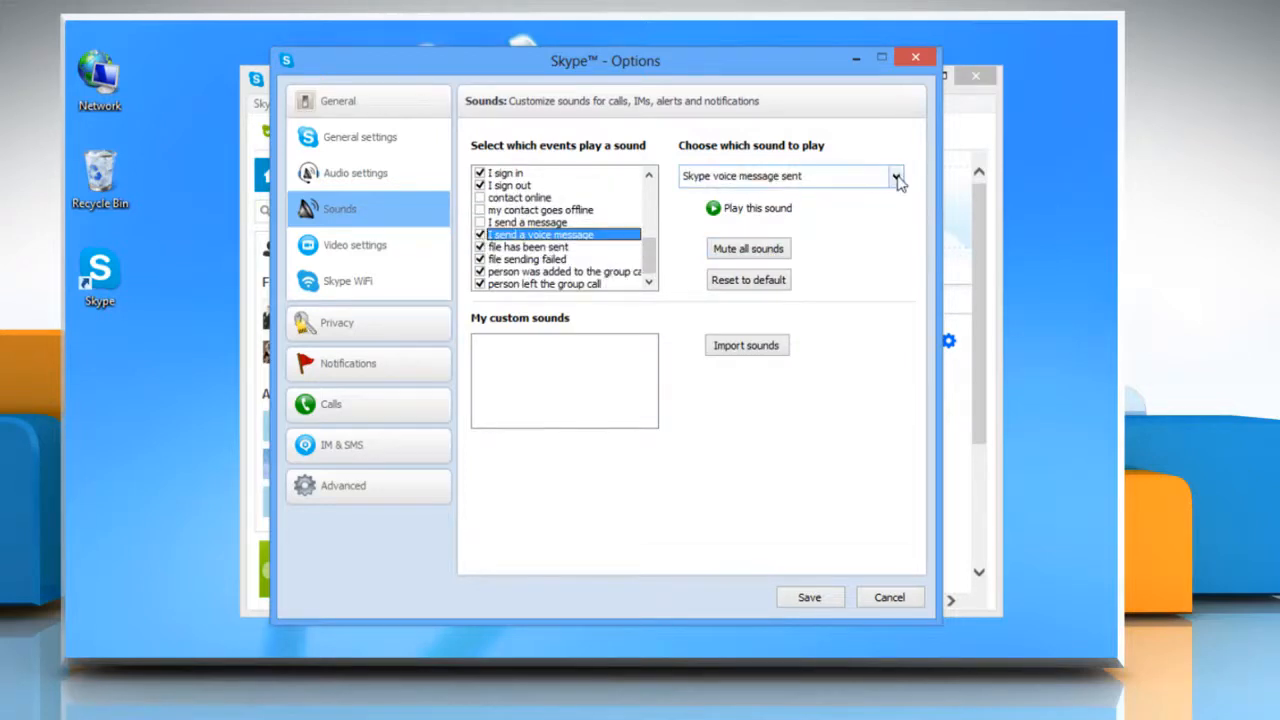
left_click(895, 176)
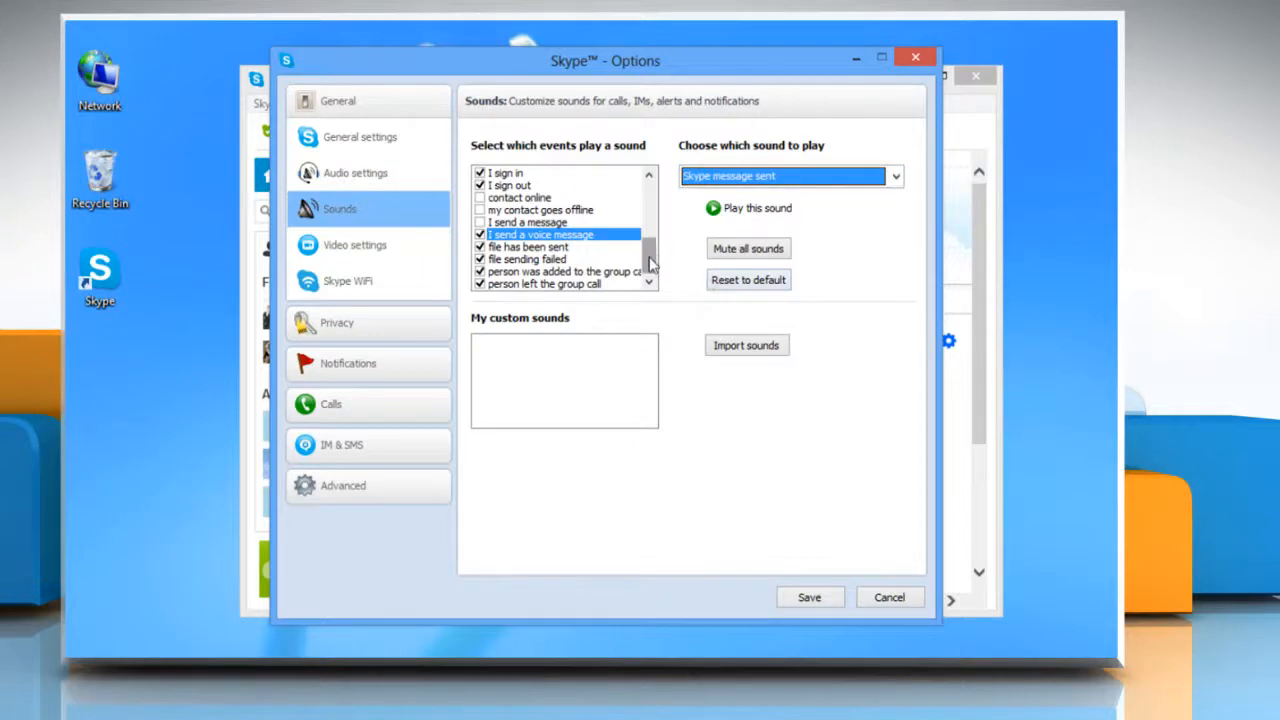
- Set Dial tone (Classic) for a person added to the group call, then save
left_click(894, 176)
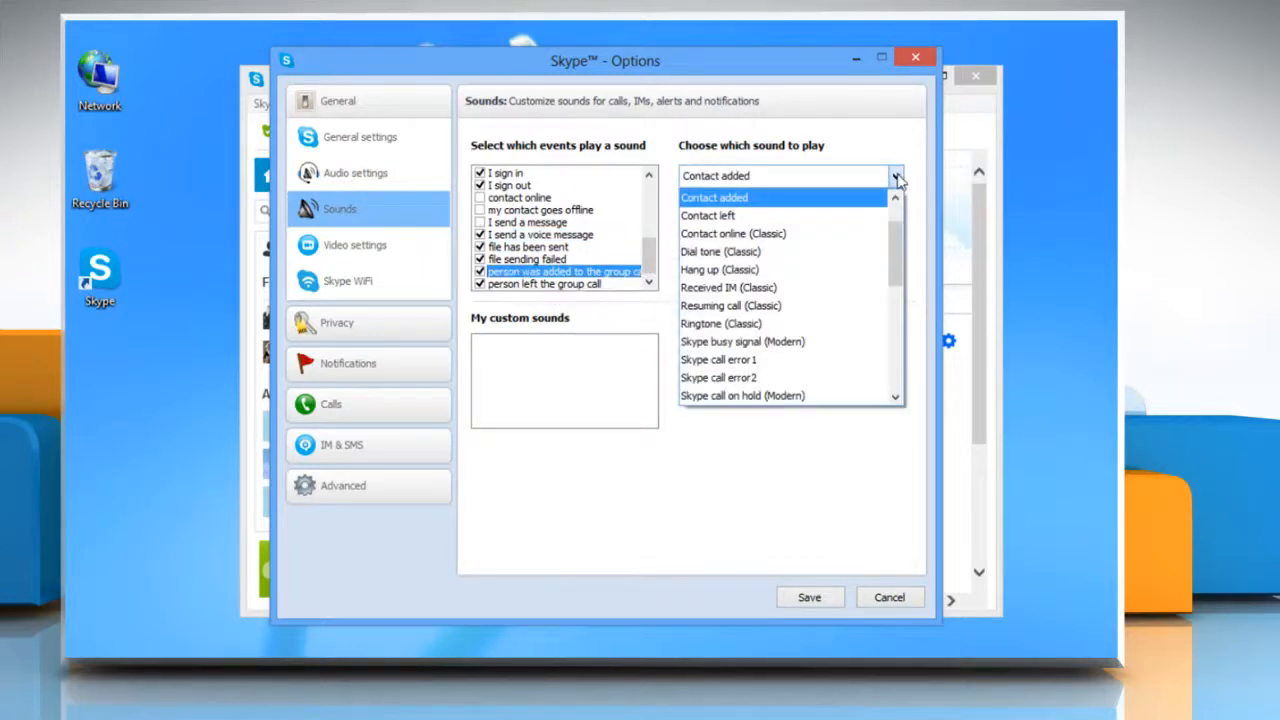
left_click(720, 251)
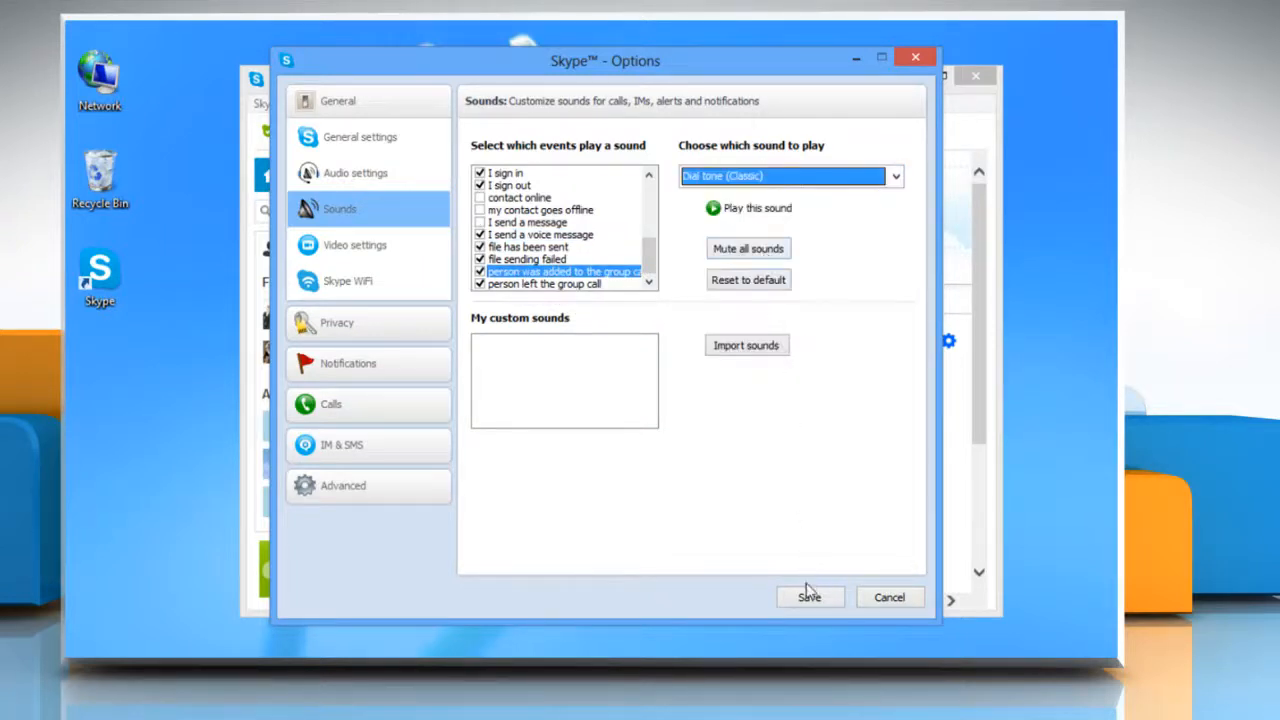
left_click(809, 597)
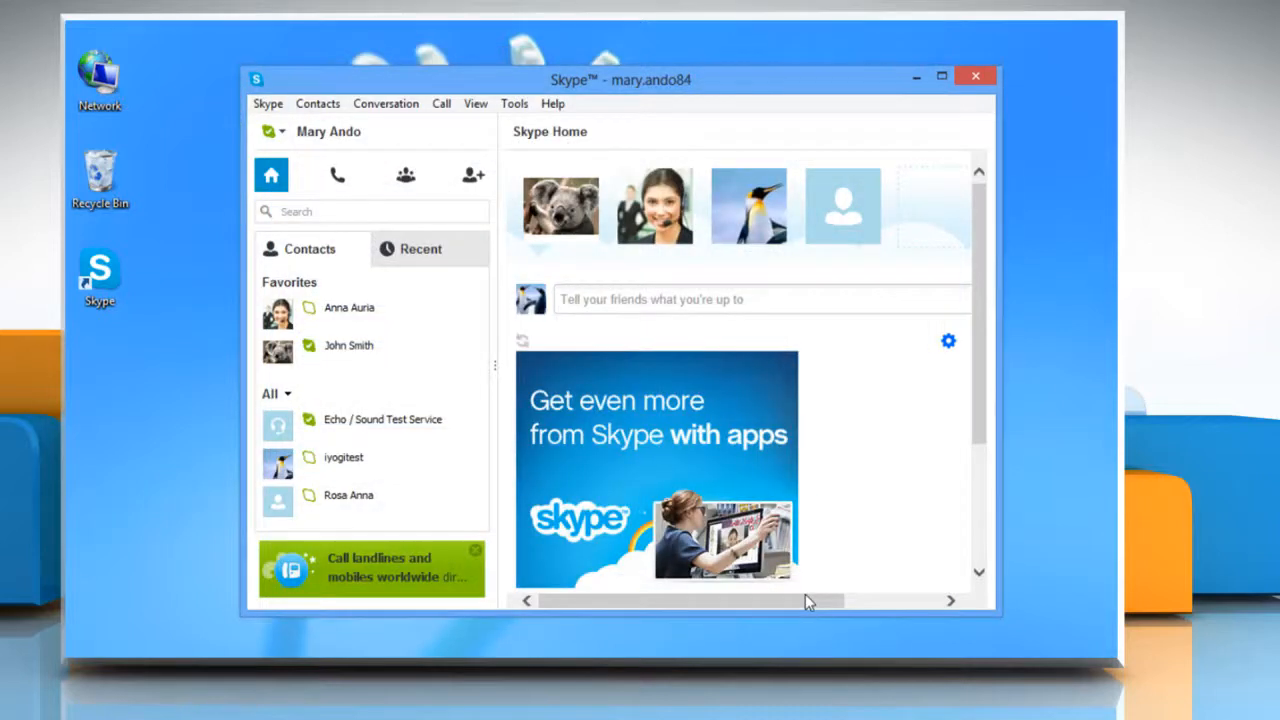